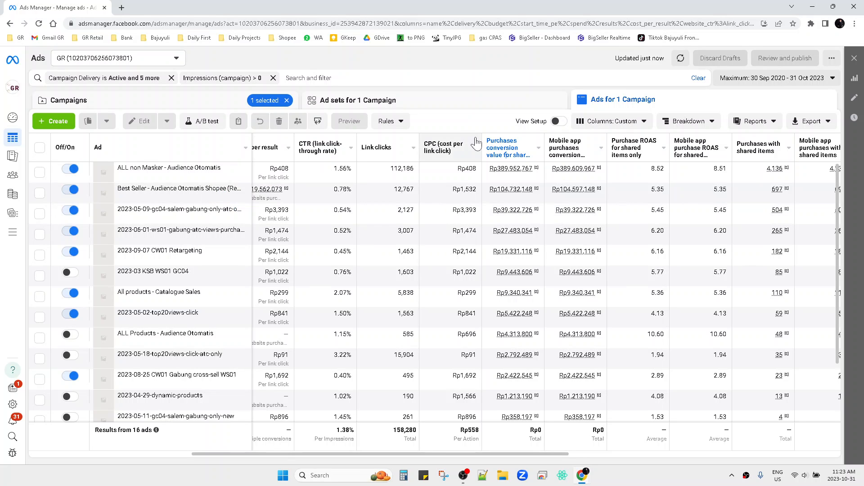
- Browse the ads table, then open the Columns: Custom presets list to reach Customise columns
{"action": "scroll", "scroll_direction": "right", "scroll_amount": 3}
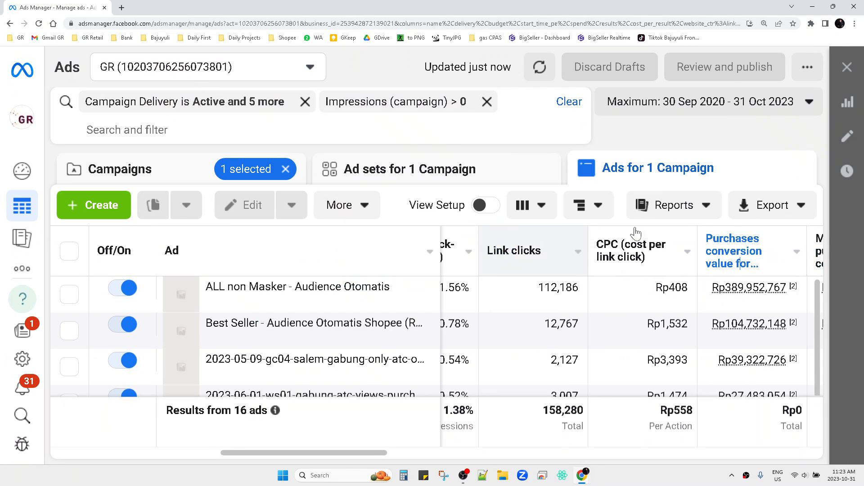
{"action": "scroll", "scroll_direction": "right", "scroll_amount": 3}
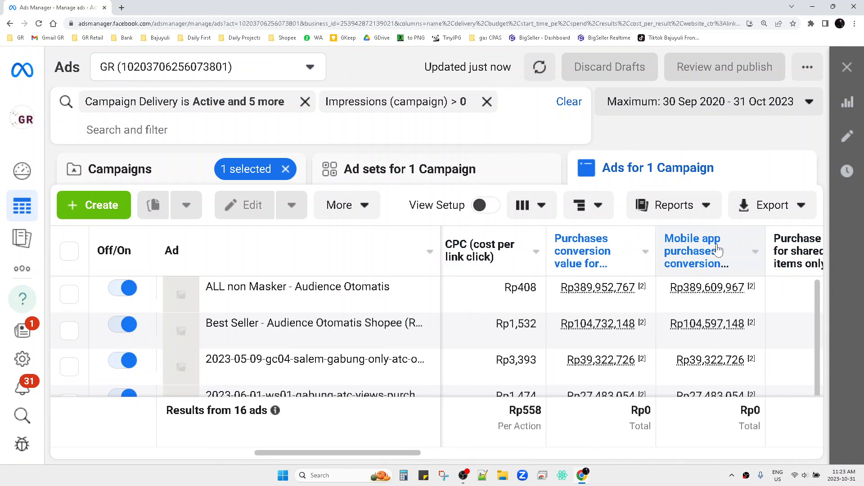
{"action": "scroll", "scroll_direction": "right", "scroll_amount": 3}
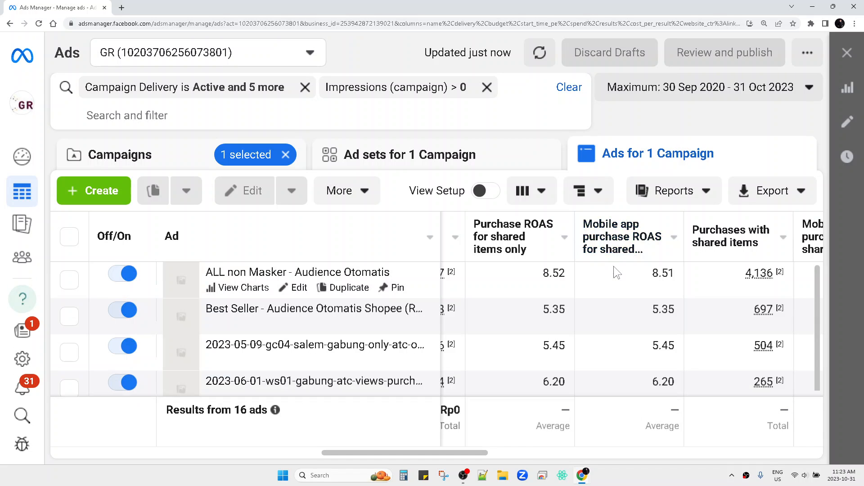
{"action": "mouse_move", "coordinate": [621, 236]}
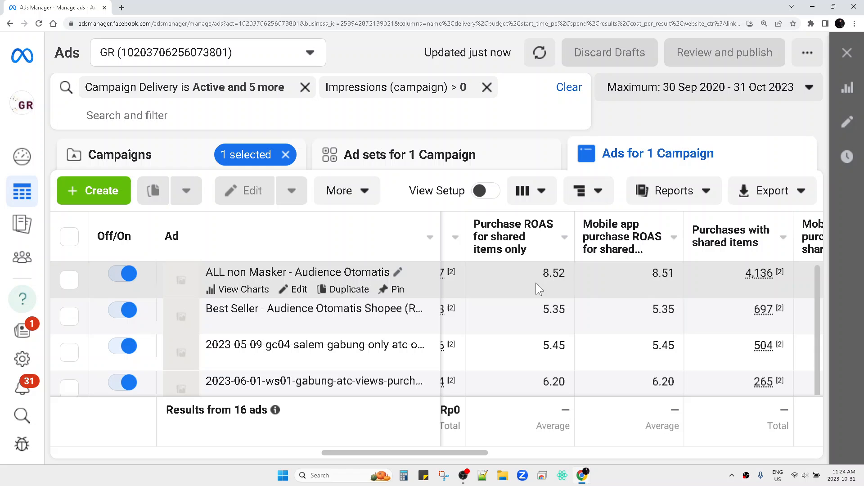
{"action": "mouse_move", "coordinate": [658, 310]}
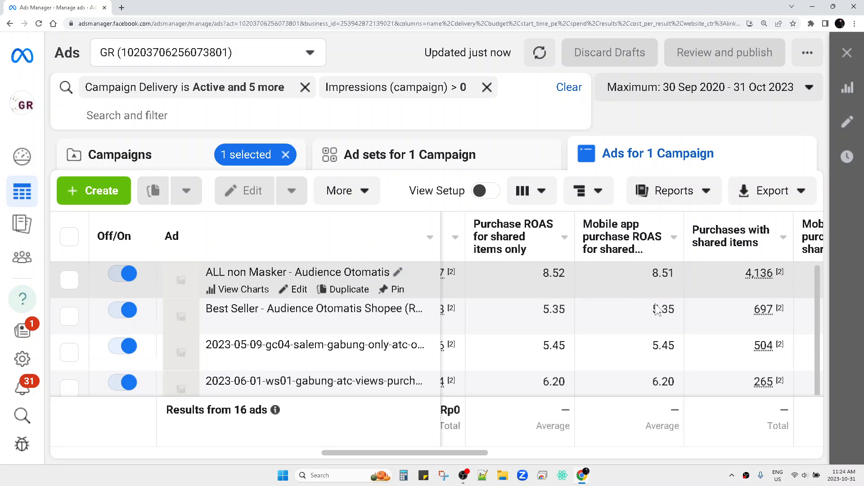
{"action": "scroll", "scroll_direction": "down", "scroll_amount": 3}
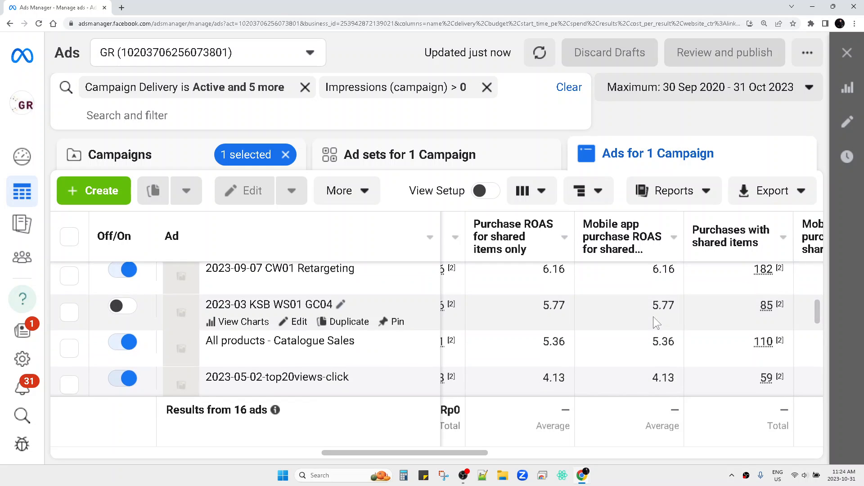
{"action": "mouse_move", "coordinate": [557, 236]}
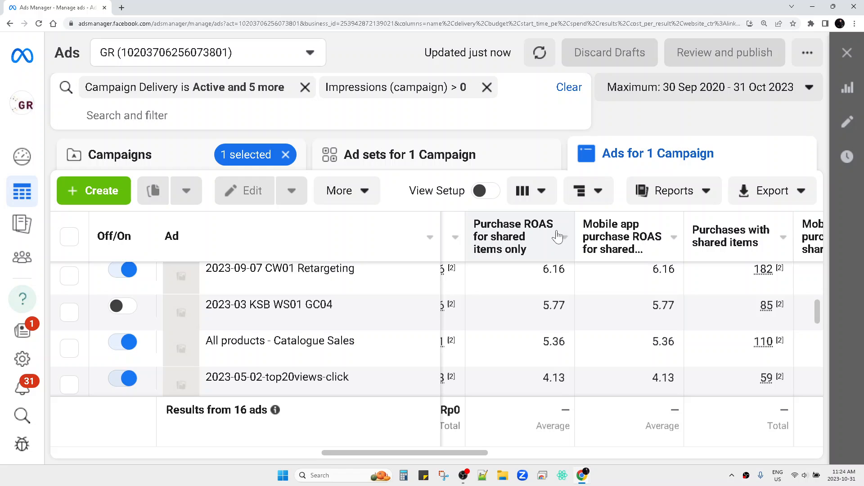
{"action": "mouse_move", "coordinate": [642, 274]}
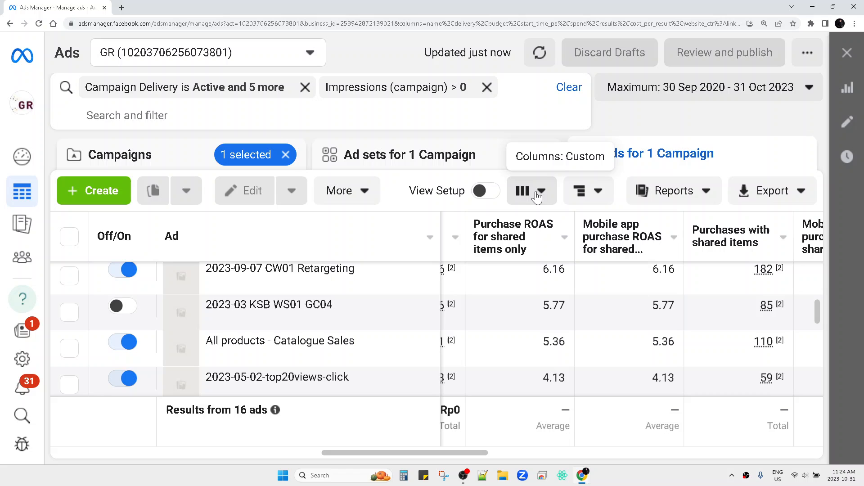
{"action": "left_click", "coordinate": [544, 191]}
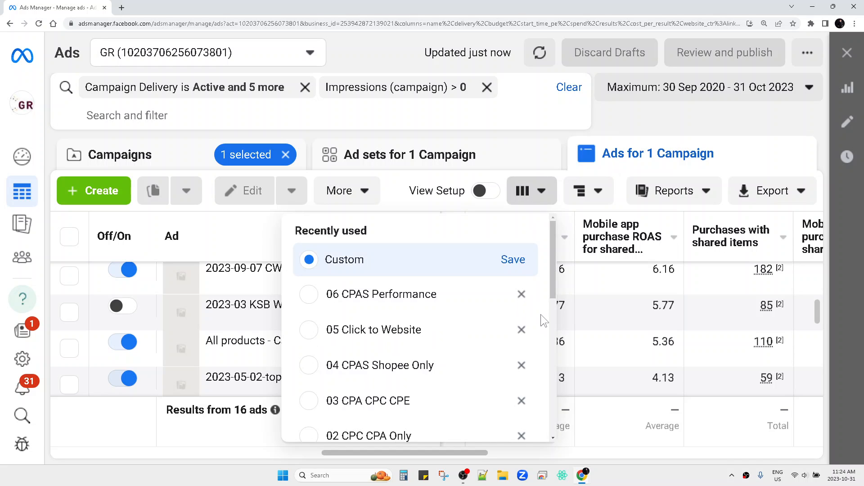
{"action": "scroll", "scroll_direction": "down", "scroll_amount": 3}
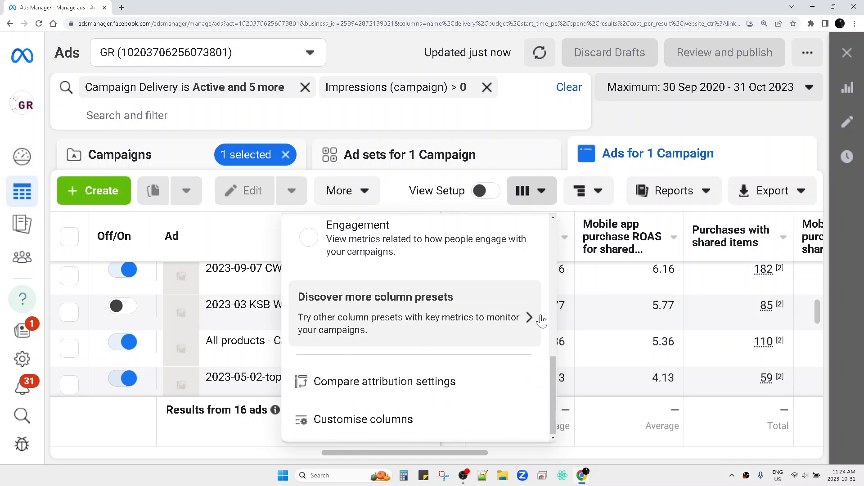
{"action": "scroll", "scroll_direction": "up", "scroll_amount": 3}
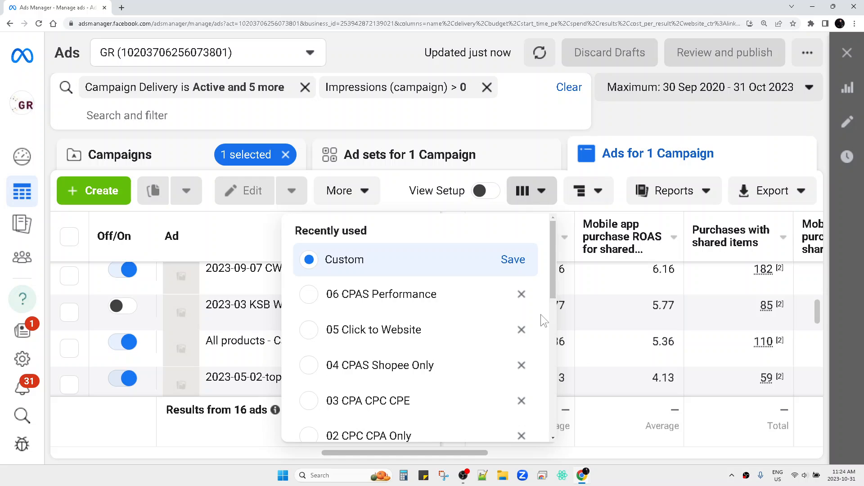
{"action": "scroll", "scroll_direction": "down", "scroll_amount": 3}
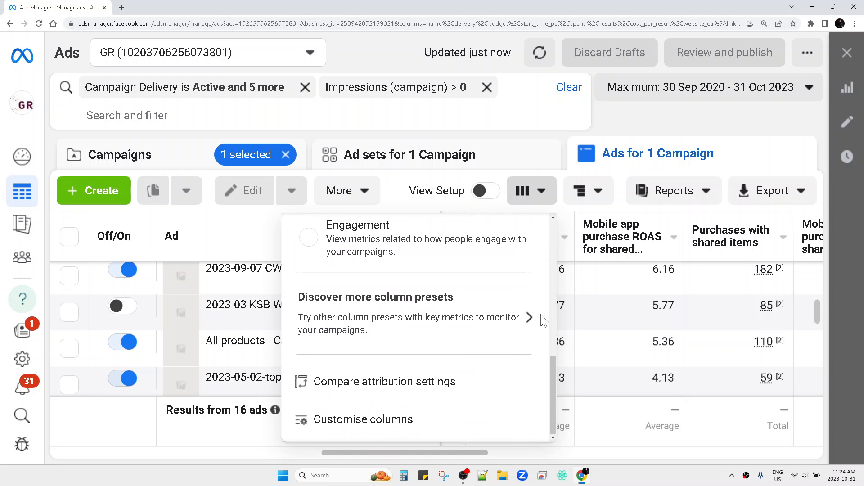
{"action": "mouse_move", "coordinate": [364, 420]}
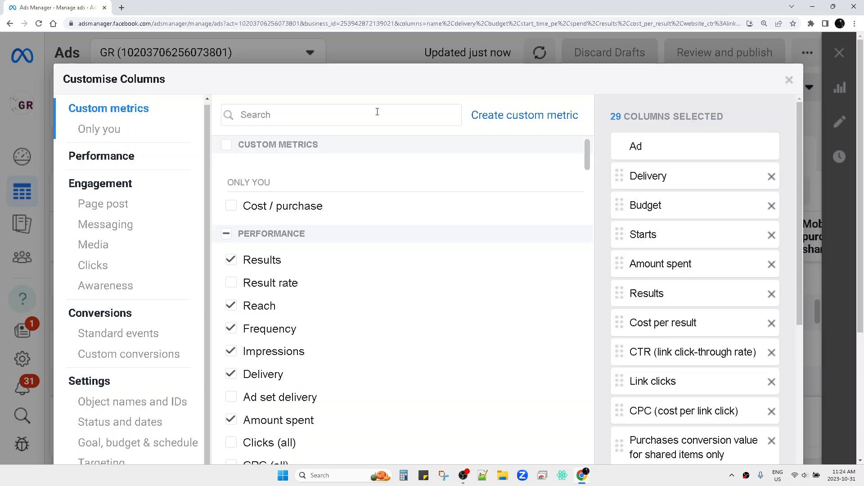
- Search the available metrics for 'ROAS' in Customise Columns
{"action": "left_click", "coordinate": [341, 115]}
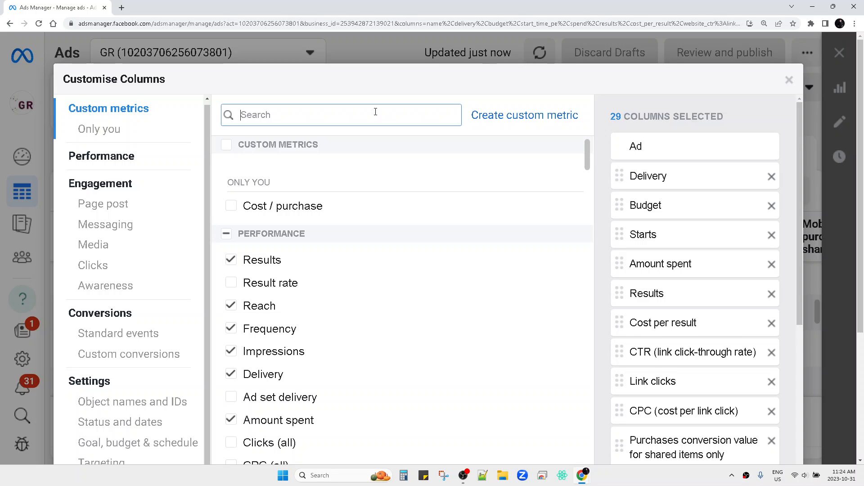
{"action": "mouse_move", "coordinate": [339, 243]}
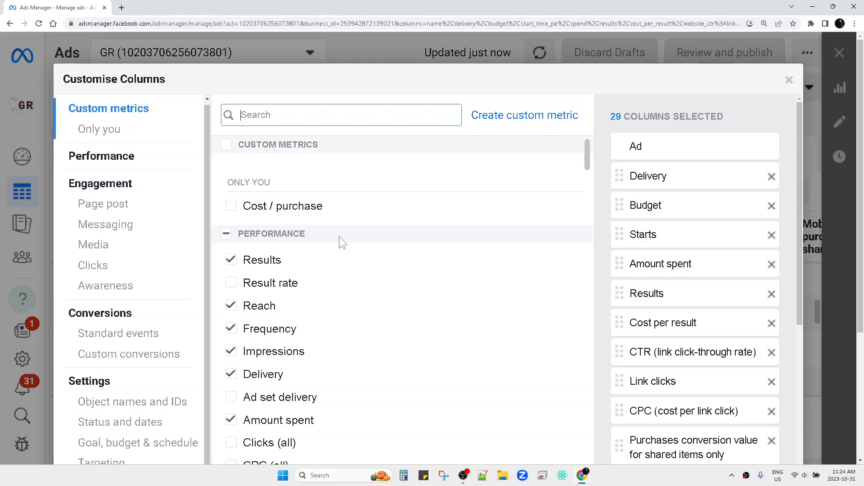
{"action": "mouse_move", "coordinate": [435, 226]}
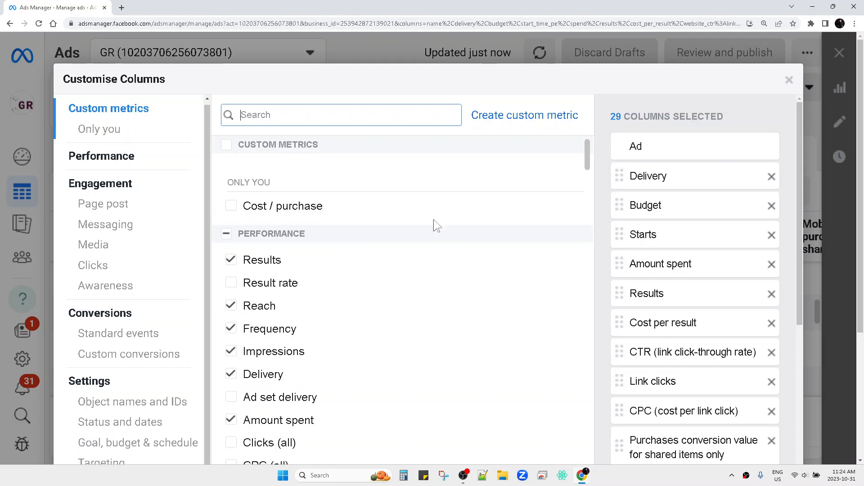
{"action": "type", "text": "RO"}
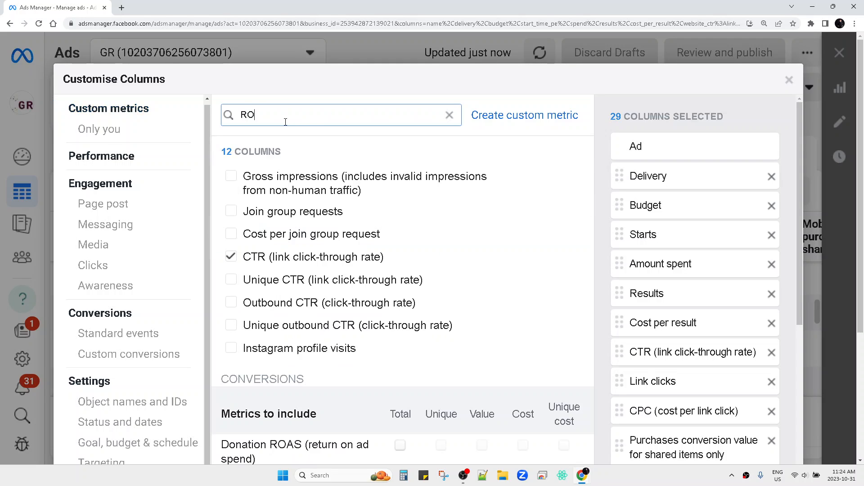
{"action": "type", "text": "AS"}
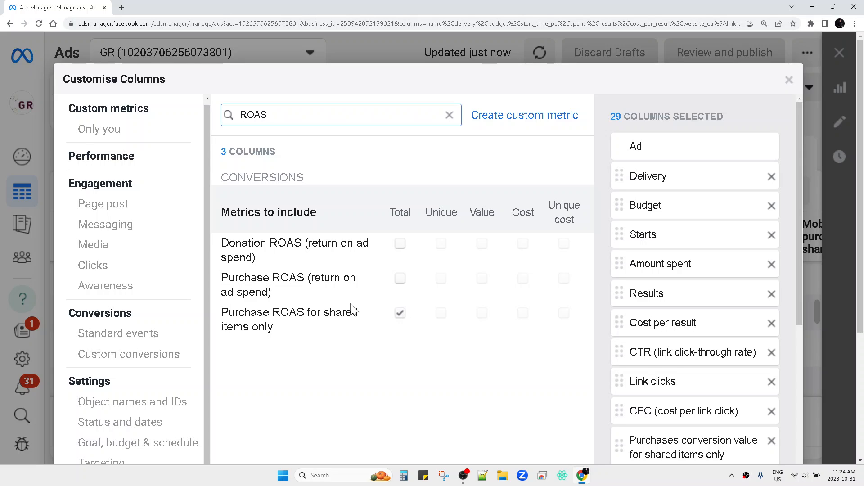
{"action": "mouse_move", "coordinate": [376, 313]}
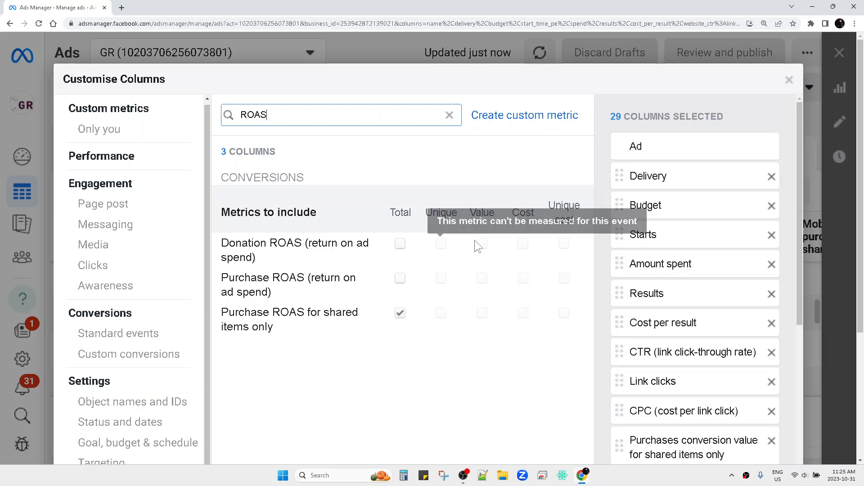
{"action": "mouse_move", "coordinate": [389, 278]}
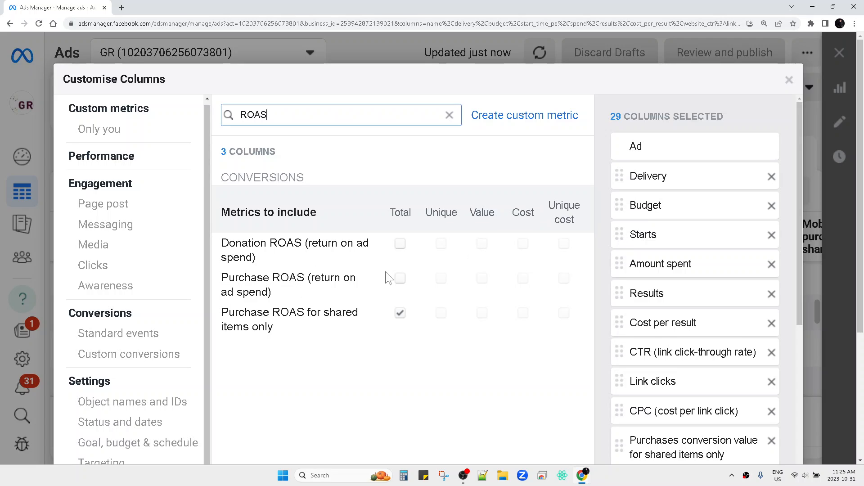
{"action": "mouse_move", "coordinate": [397, 292]}
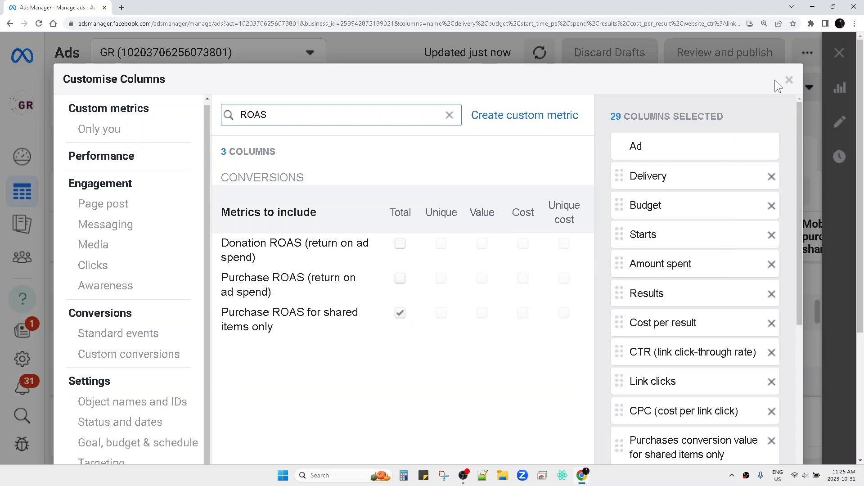
- Scroll through the 29 selected columns, confirming Purchase ROAS for shared items is included
{"action": "scroll", "scroll_direction": "down", "scroll_amount": 3}
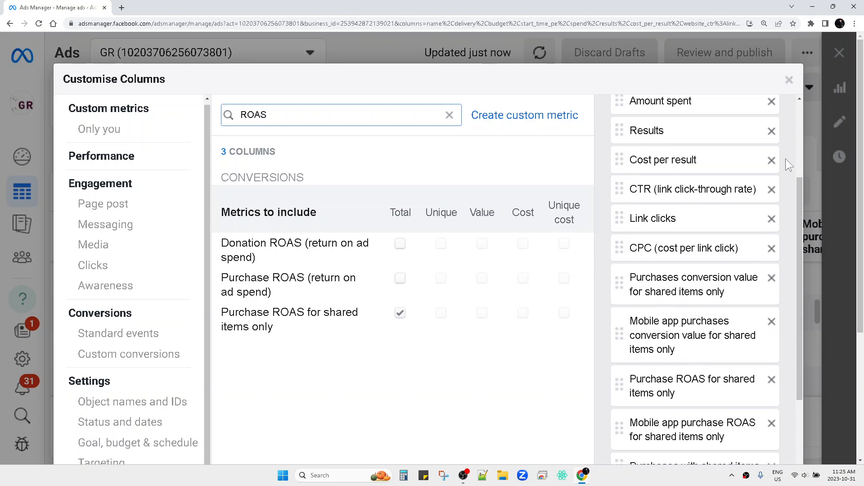
{"action": "scroll", "scroll_direction": "down", "scroll_amount": 3}
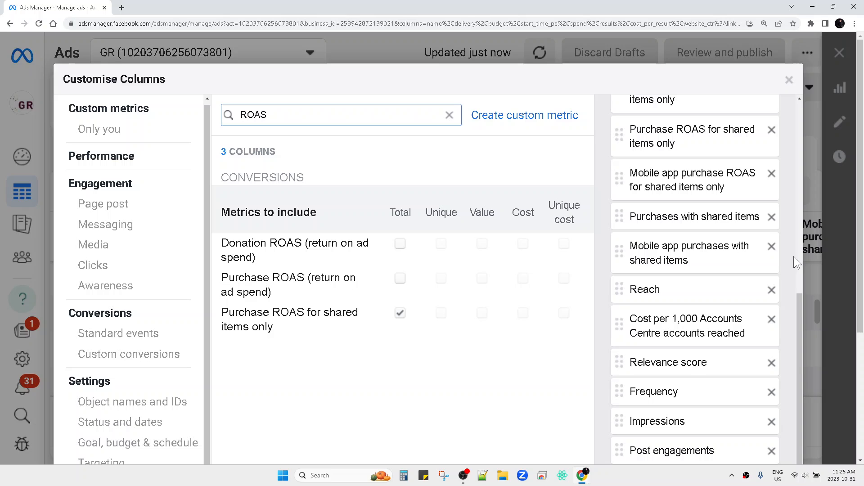
{"action": "scroll", "scroll_direction": "down", "scroll_amount": 3}
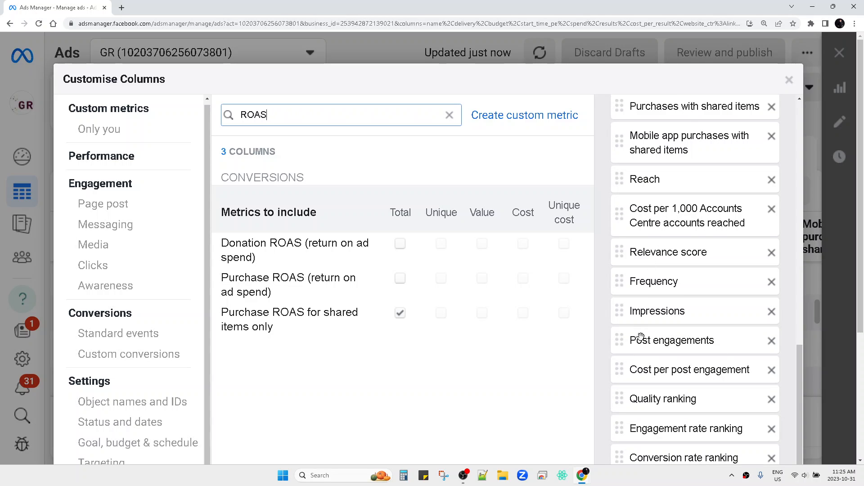
{"action": "scroll", "scroll_direction": "up", "scroll_amount": 3}
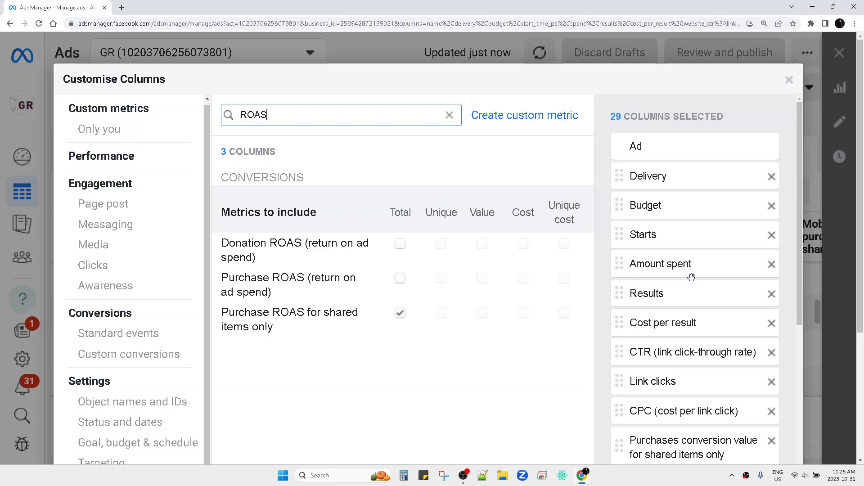
{"action": "scroll", "scroll_direction": "down", "scroll_amount": 3}
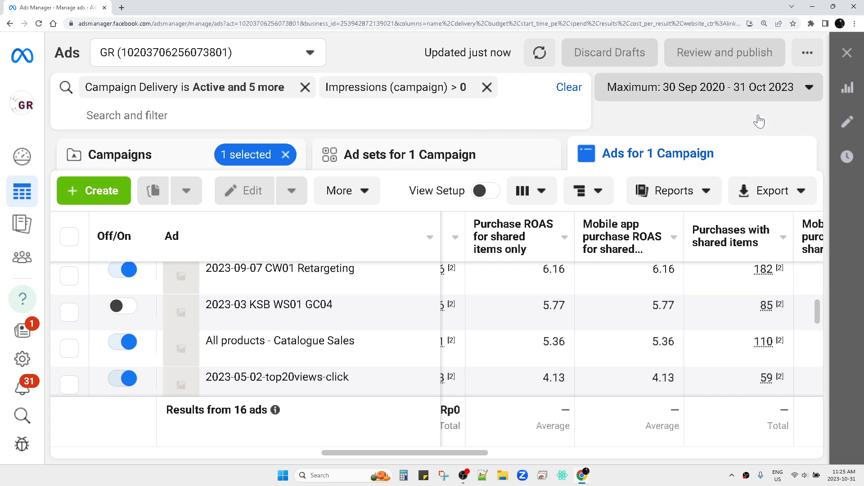
{"action": "mouse_move", "coordinate": [636, 253]}
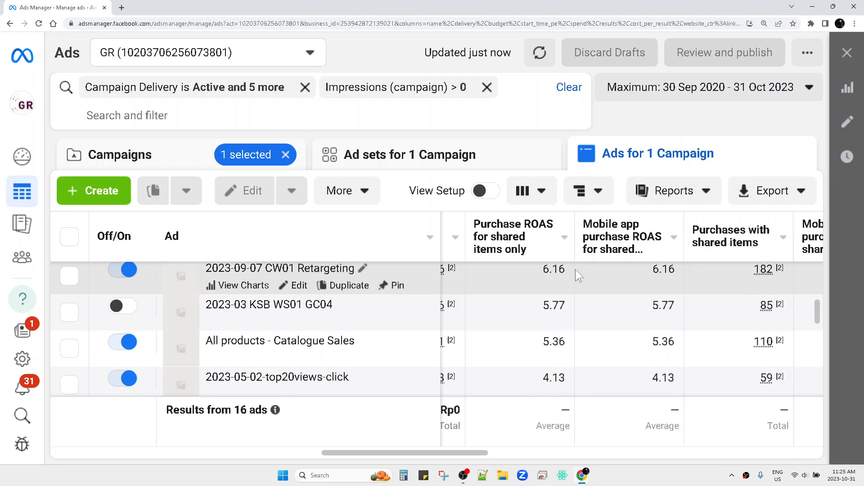
{"action": "mouse_move", "coordinate": [490, 270]}
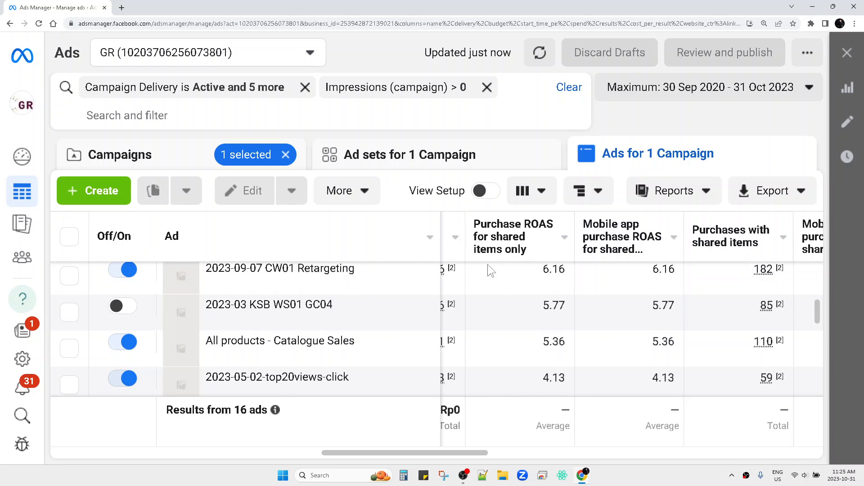
{"action": "mouse_move", "coordinate": [468, 417]}
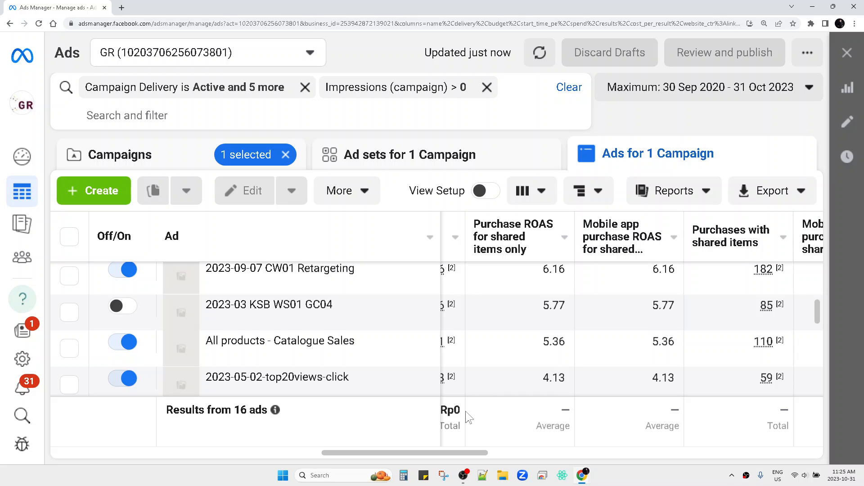